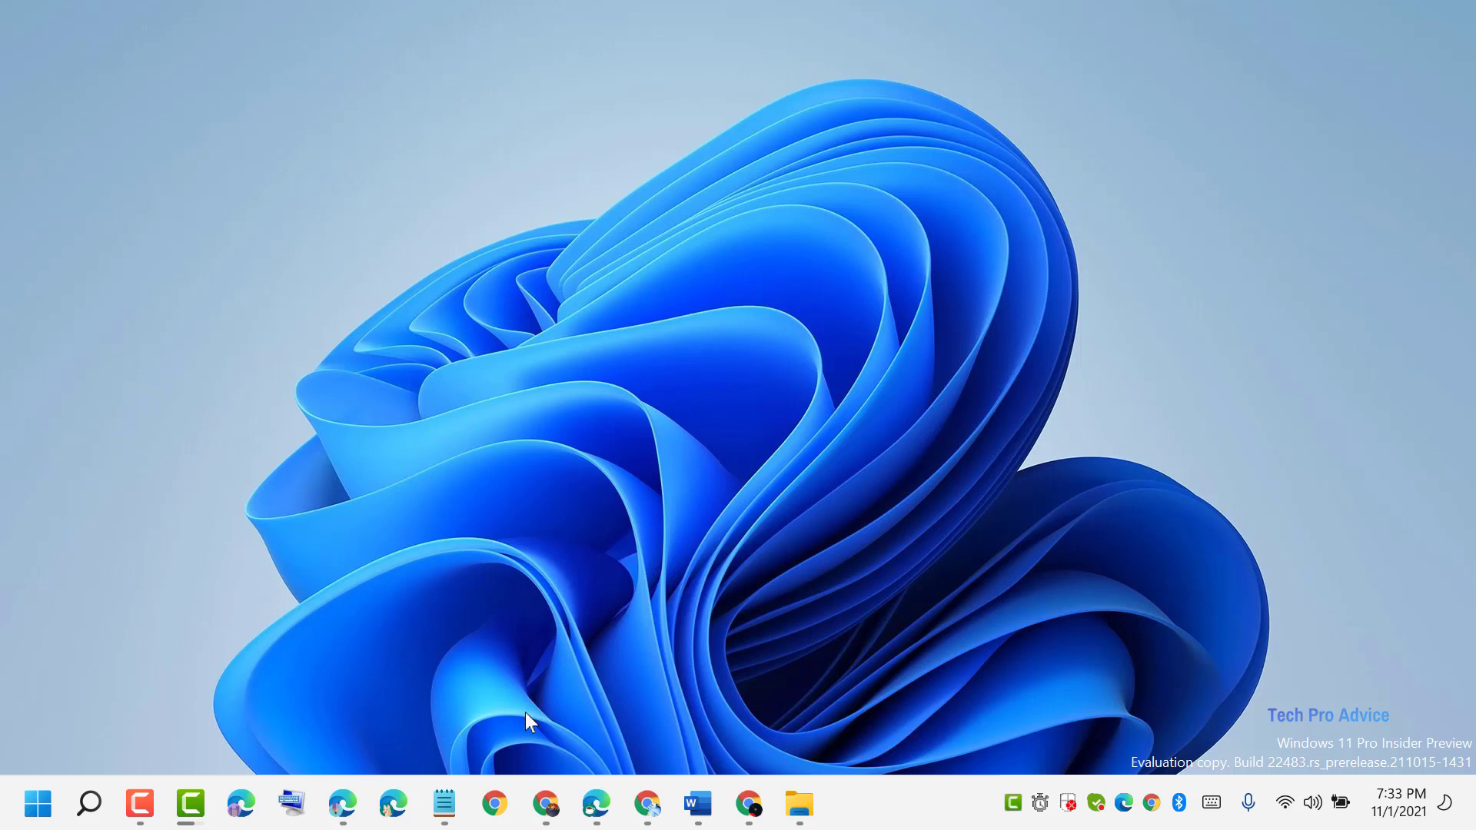
Step: Restore the Notepad note titled 'How To Delete Recently Watched Videos History'
click(443, 802)
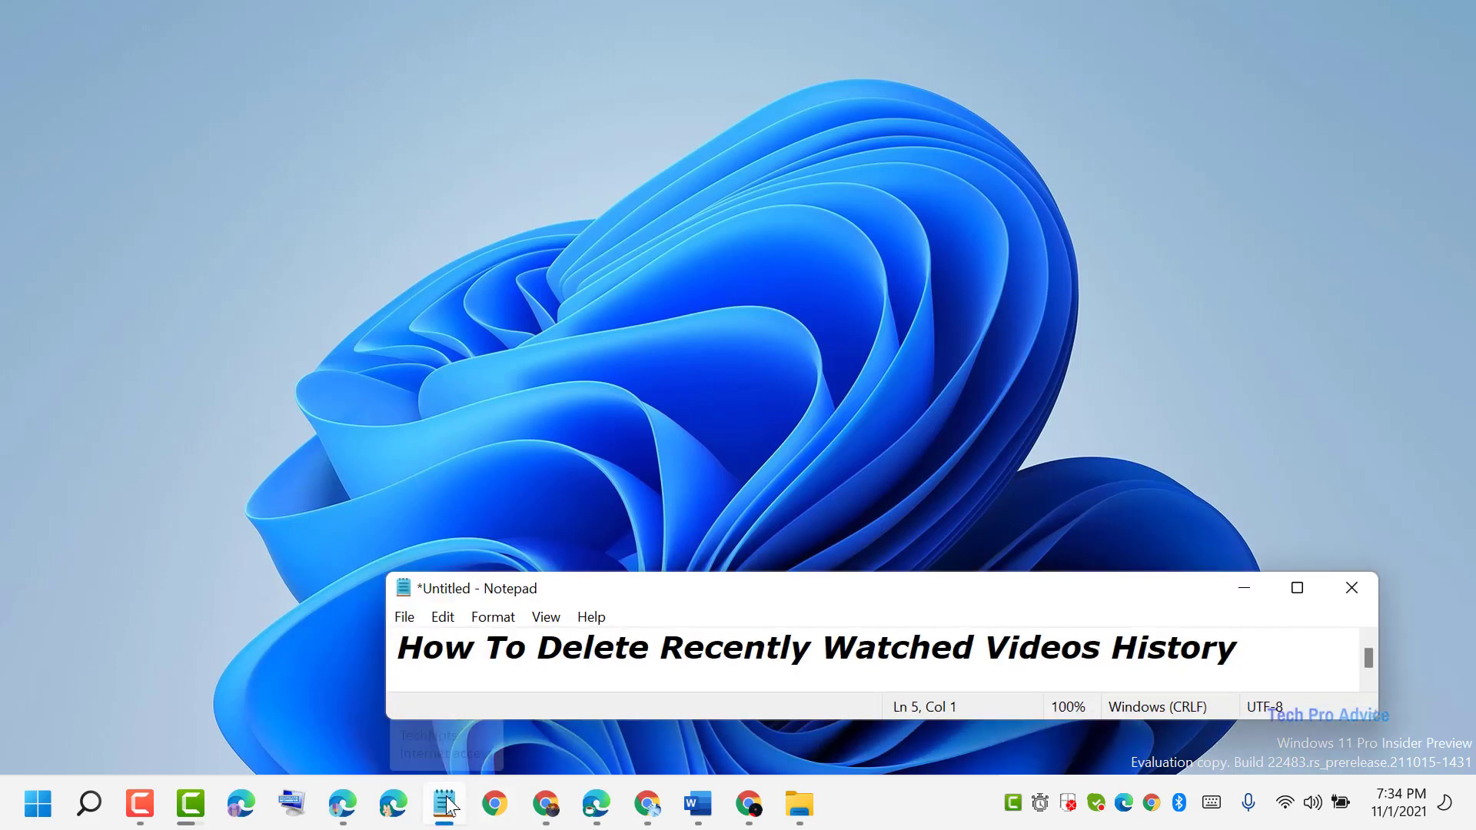
mouse_move(446, 805)
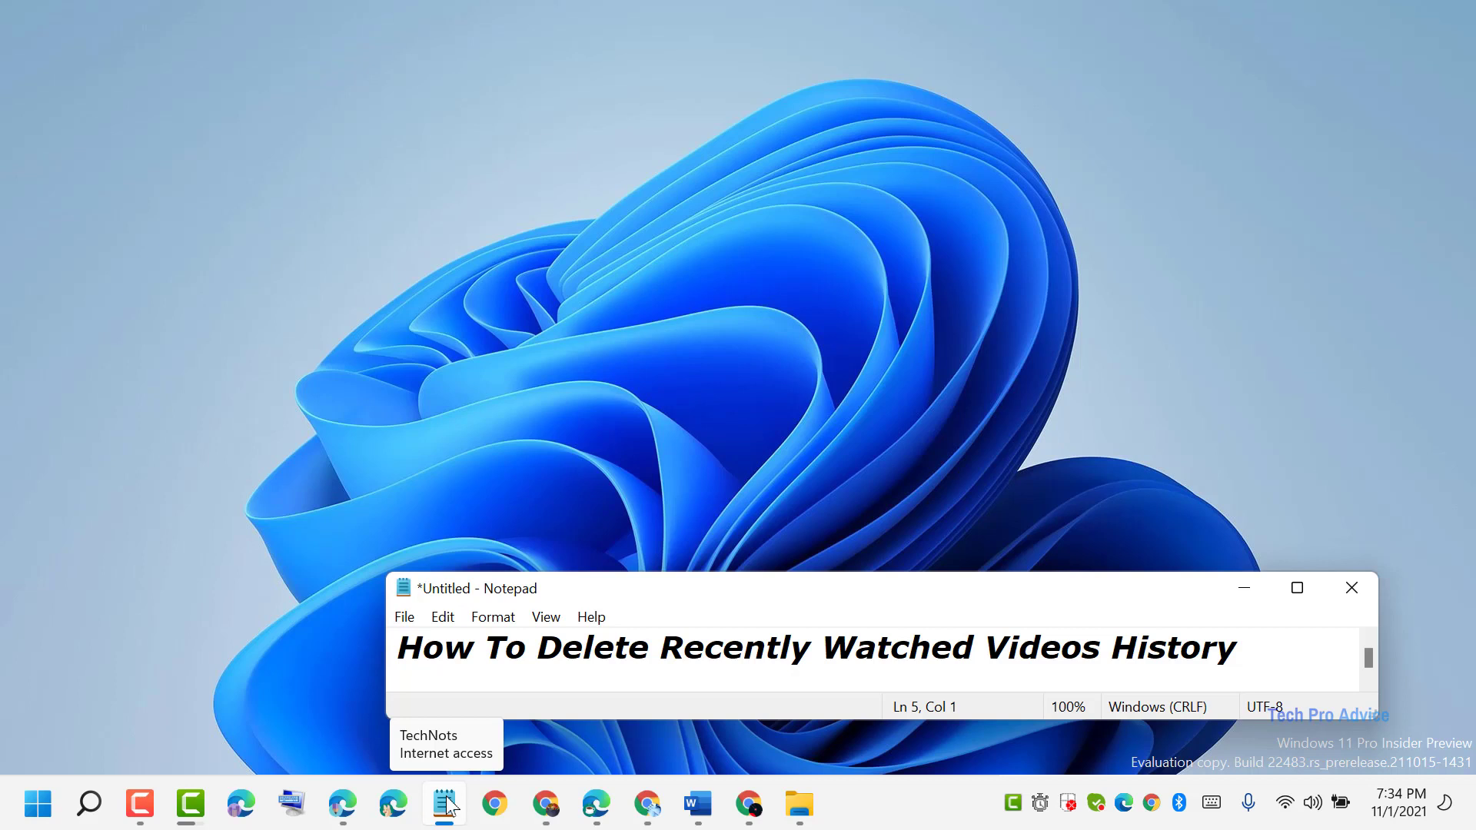
mouse_move(266, 803)
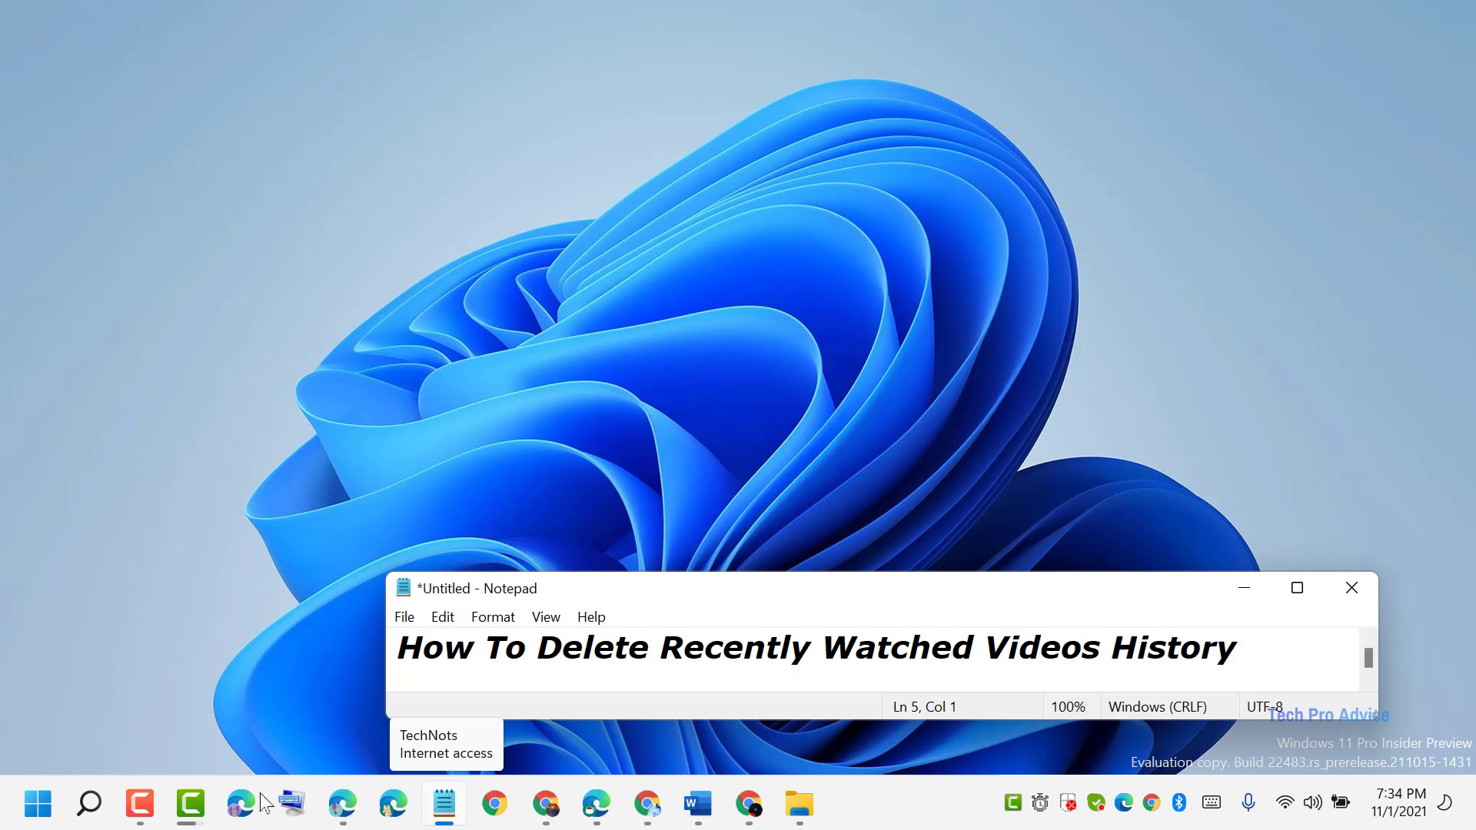
Step: Search Windows for 'vlc media player' to launch it
click(89, 804)
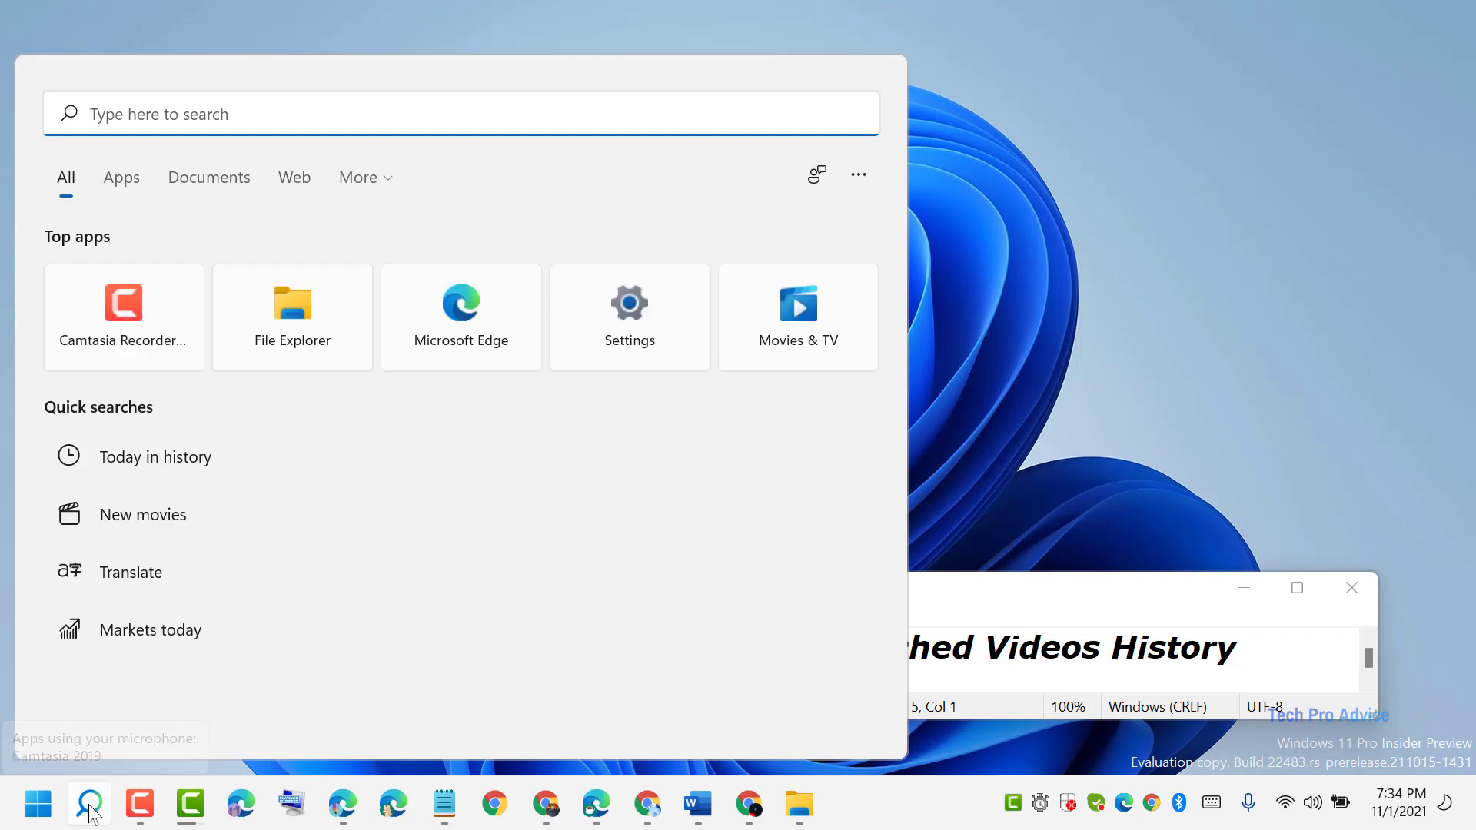
text(vlc media player)
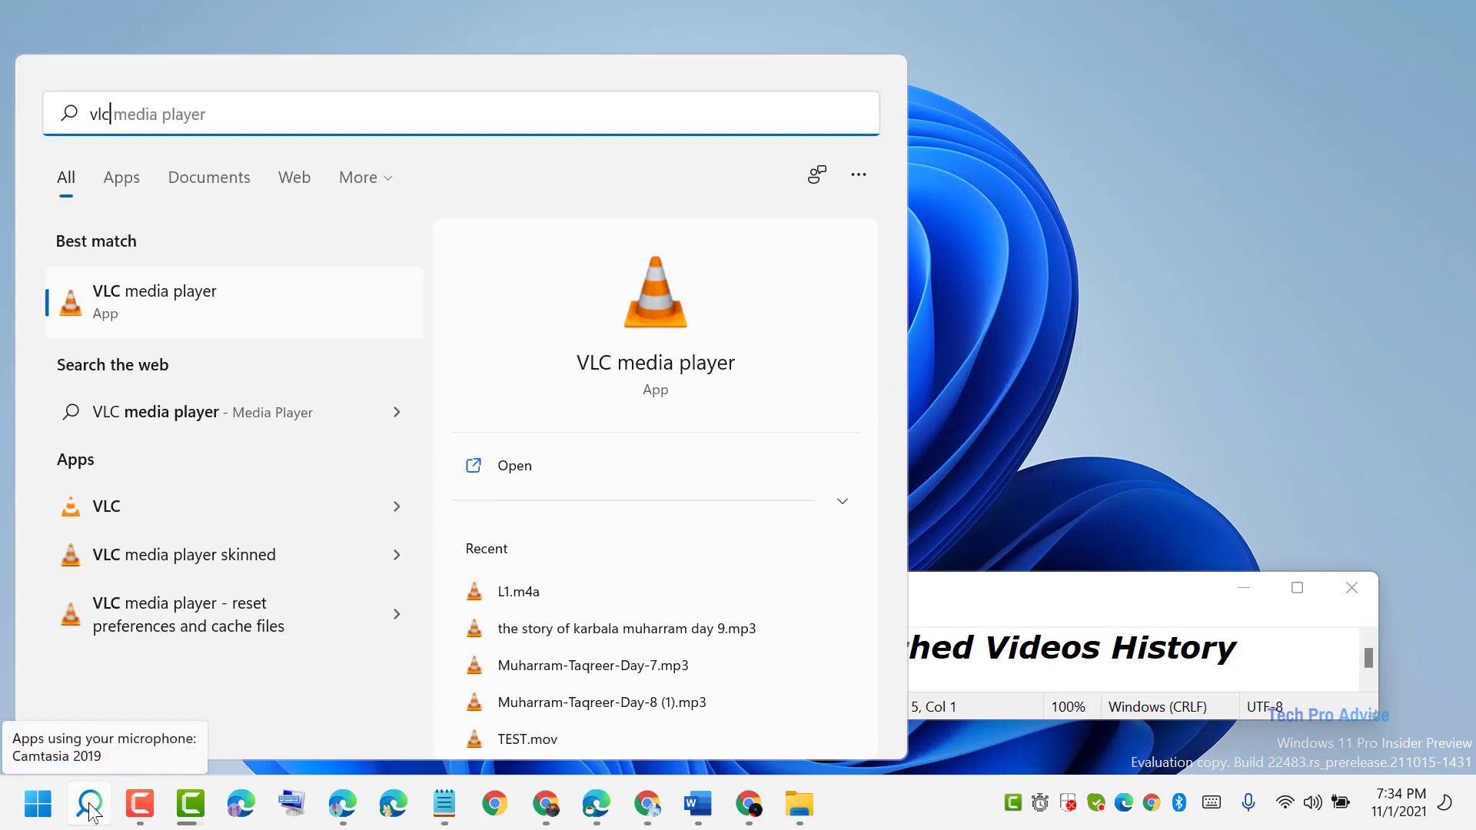
mouse_move(112, 302)
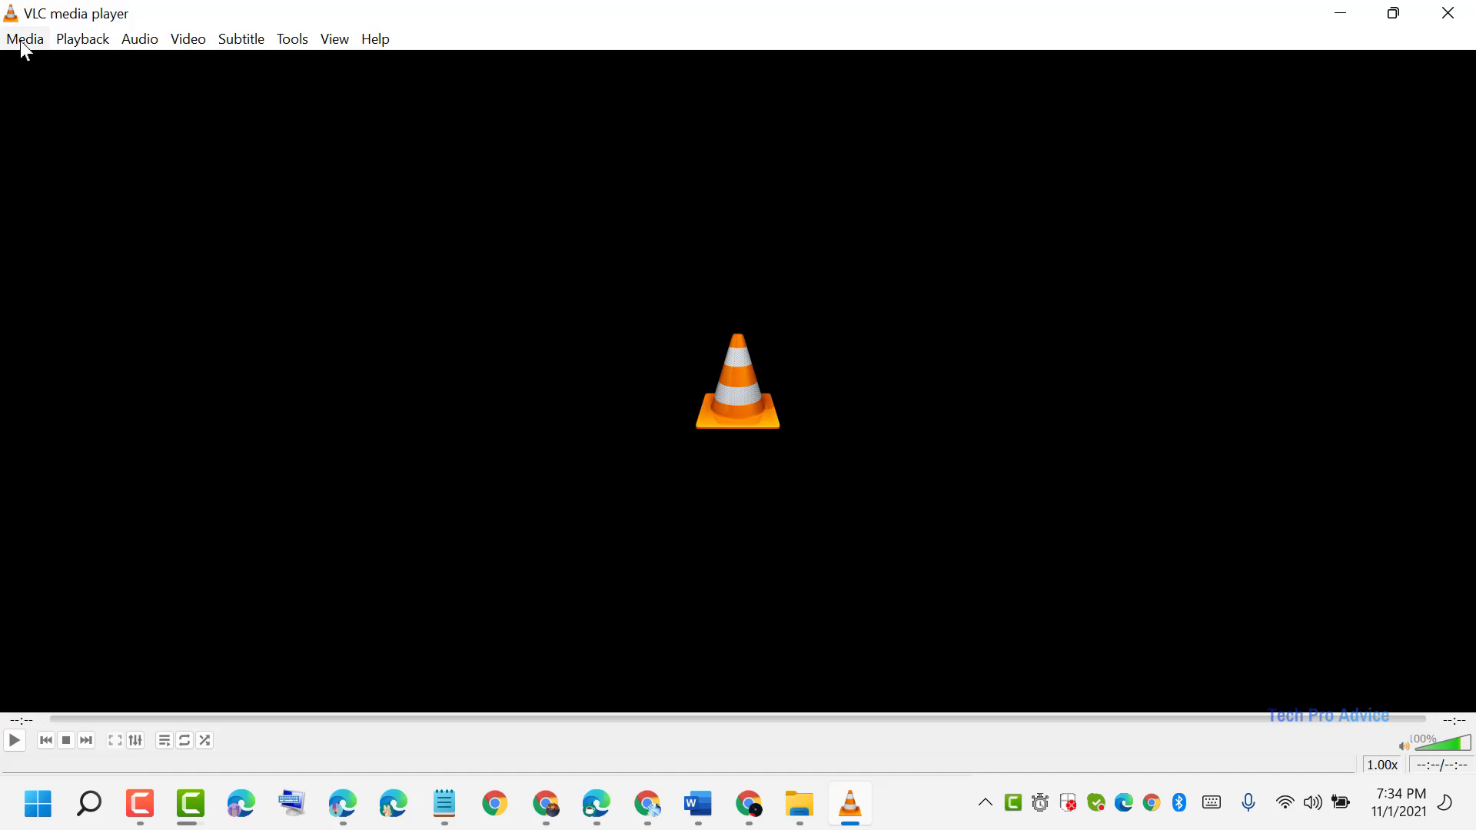
Step: Load and play the video 'How to cross out text in Microsoft Word' via Media > Open File
click(25, 39)
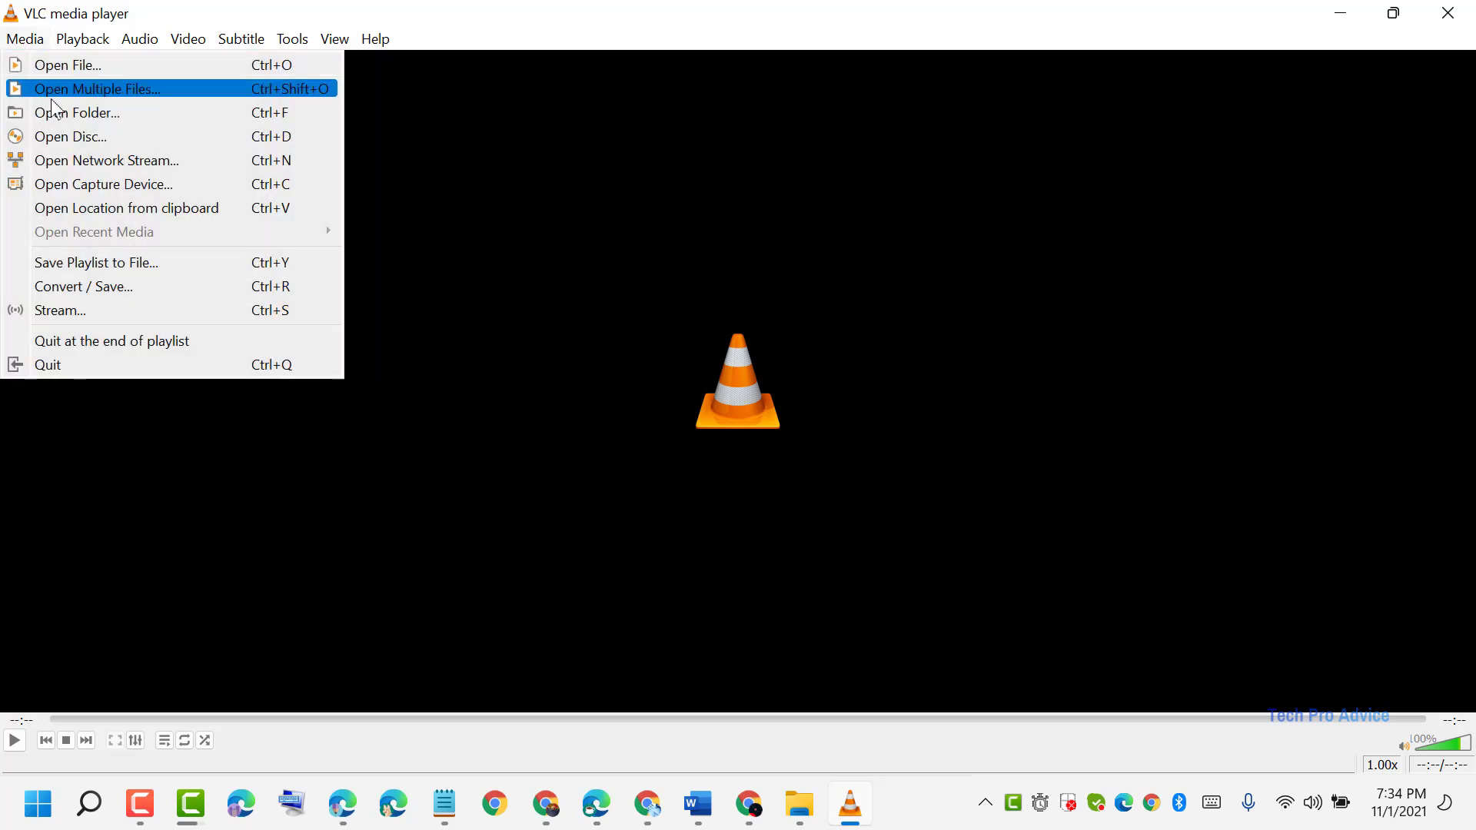
mouse_move(57, 243)
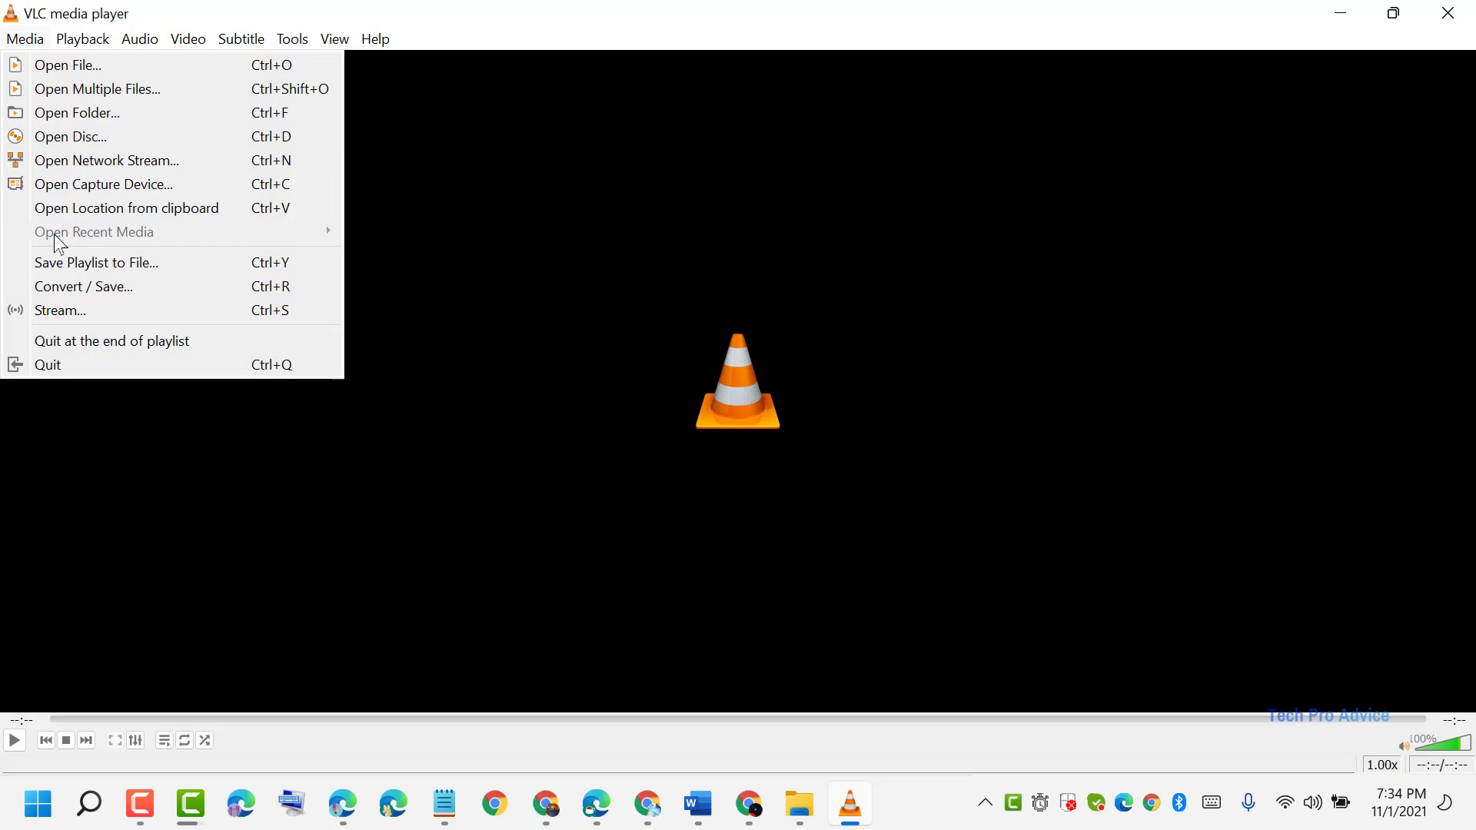
mouse_move(174, 236)
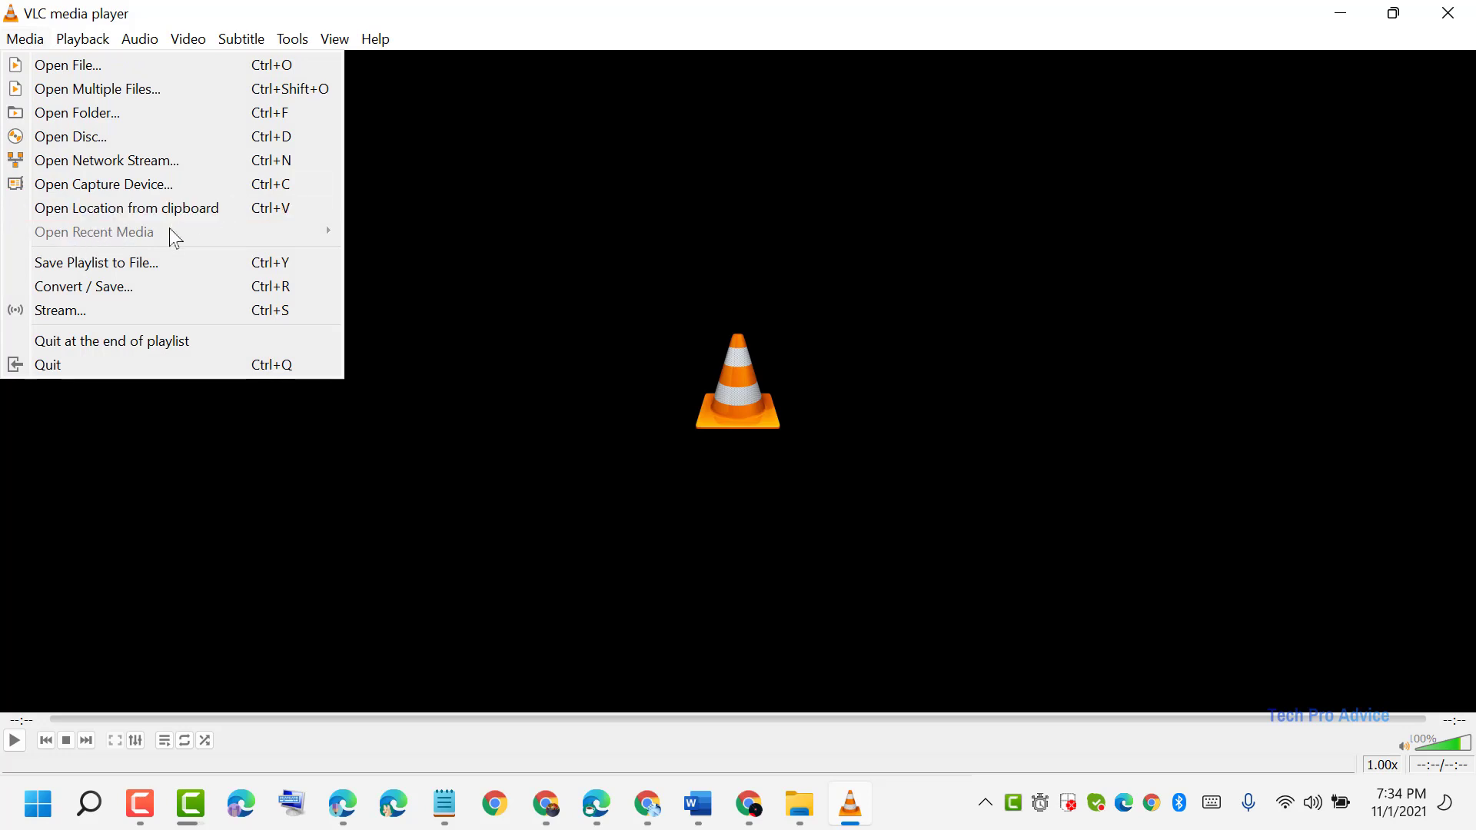
mouse_move(394, 257)
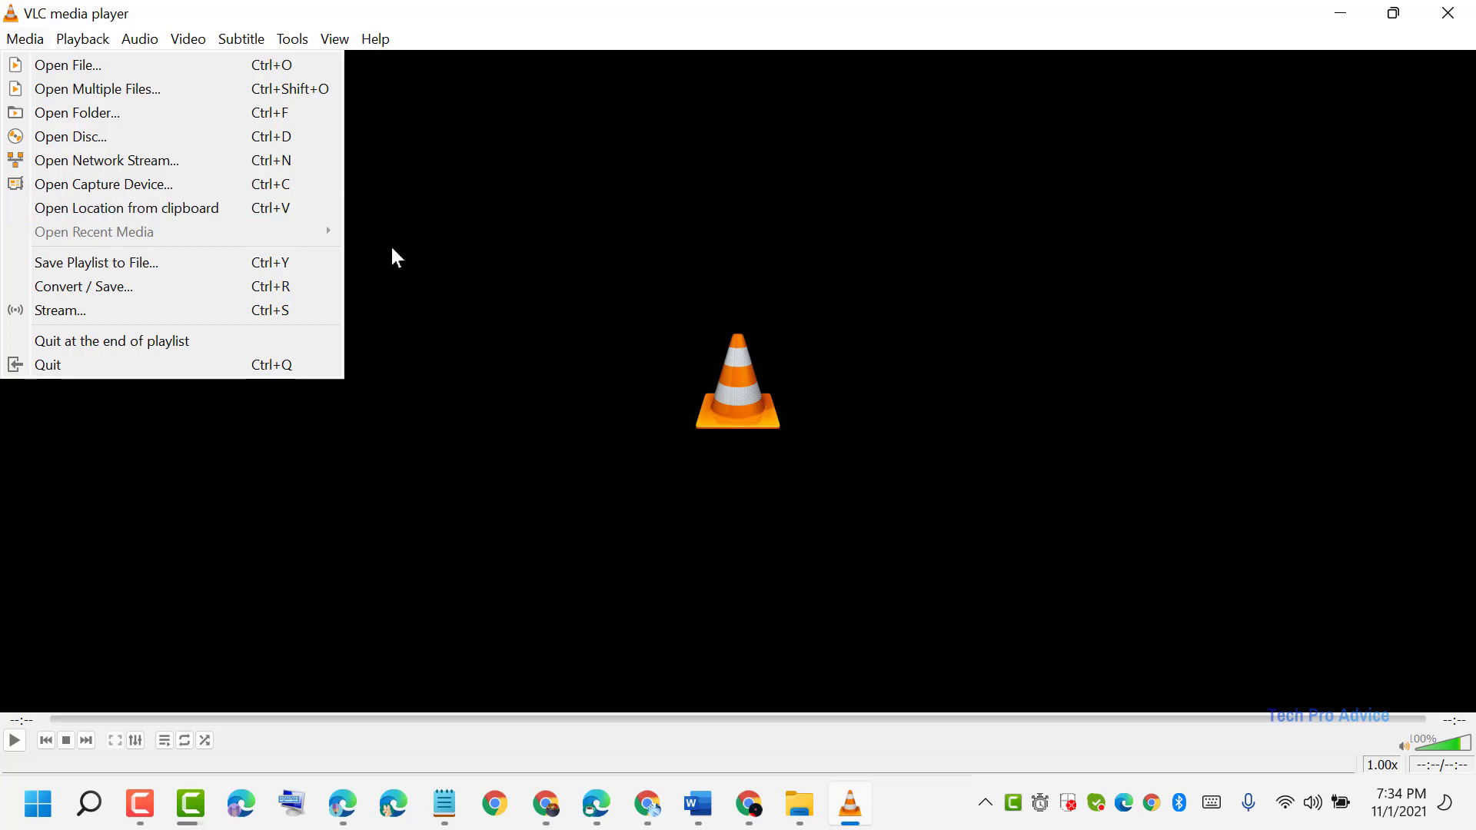
mouse_move(644, 254)
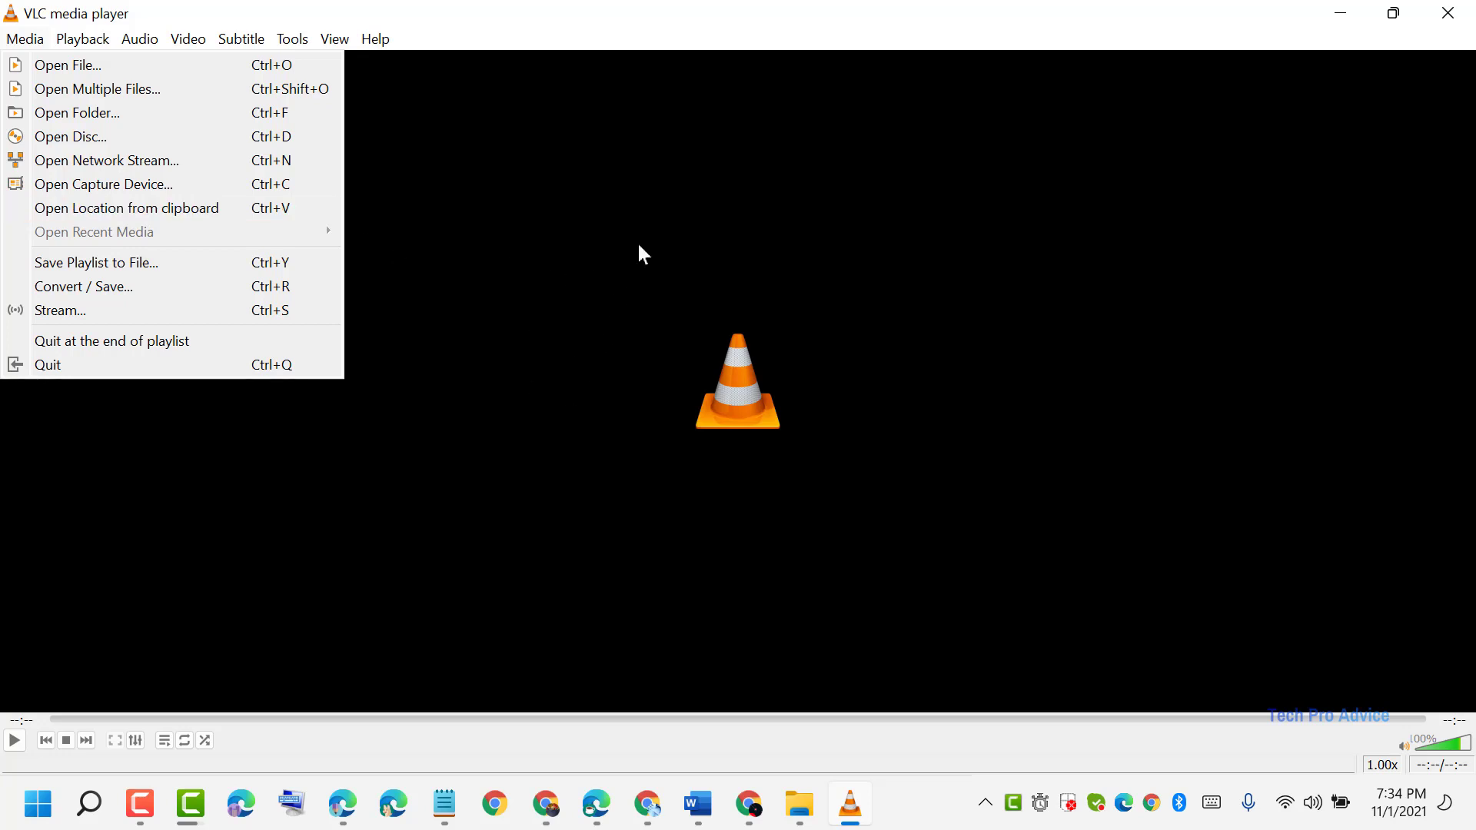
mouse_move(346, 302)
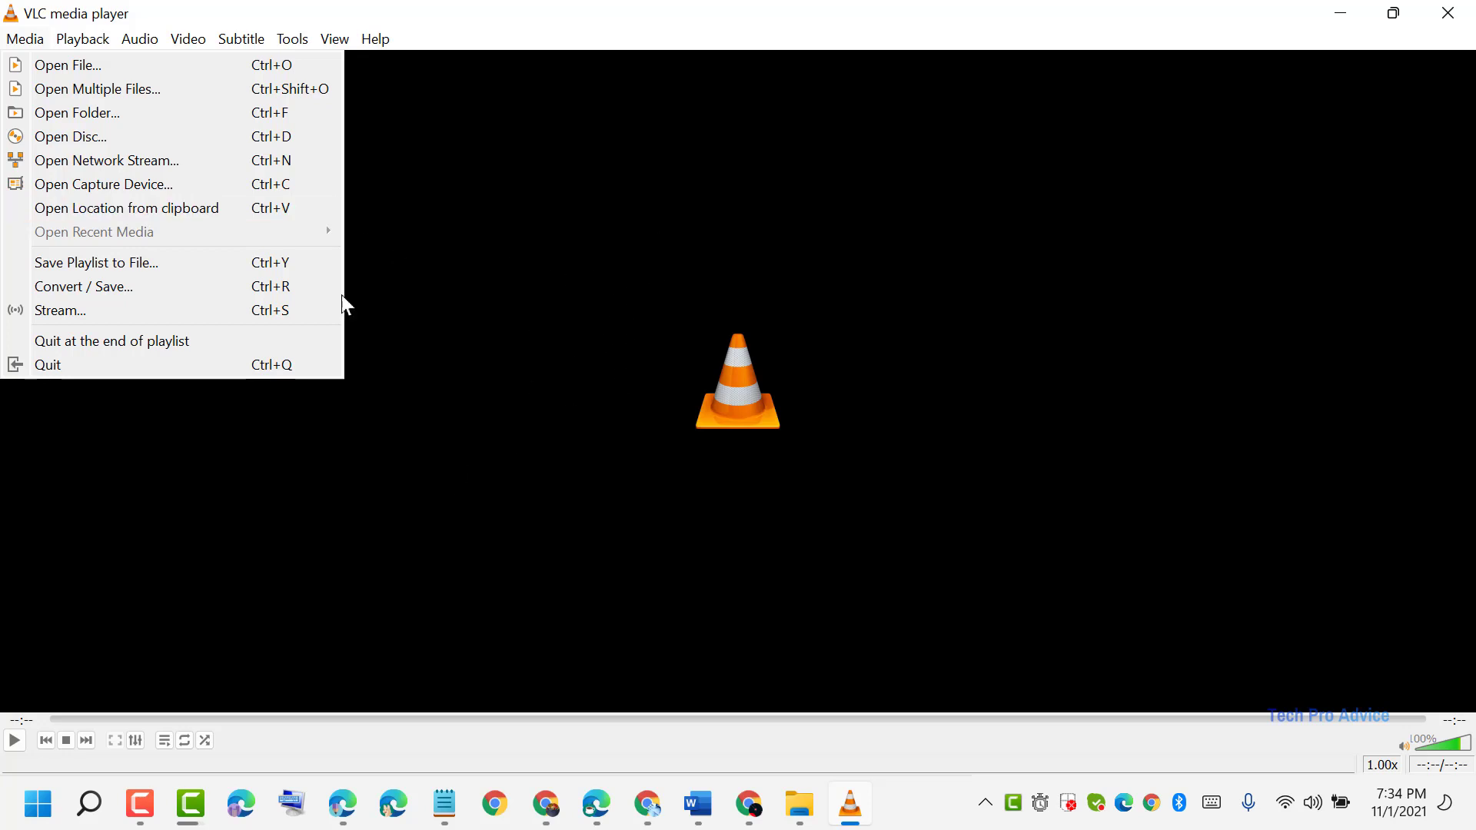
mouse_move(67, 64)
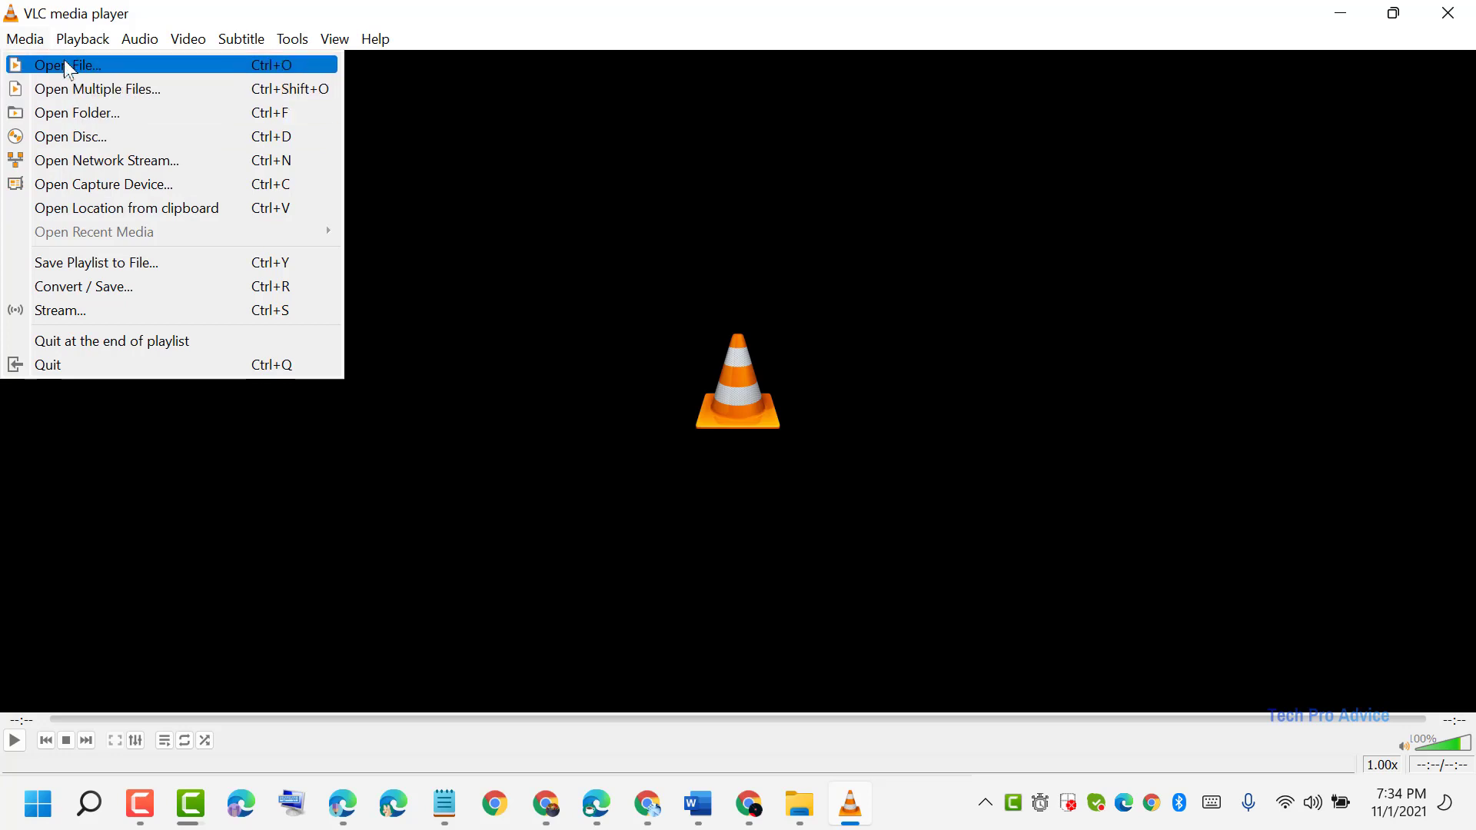
click(66, 64)
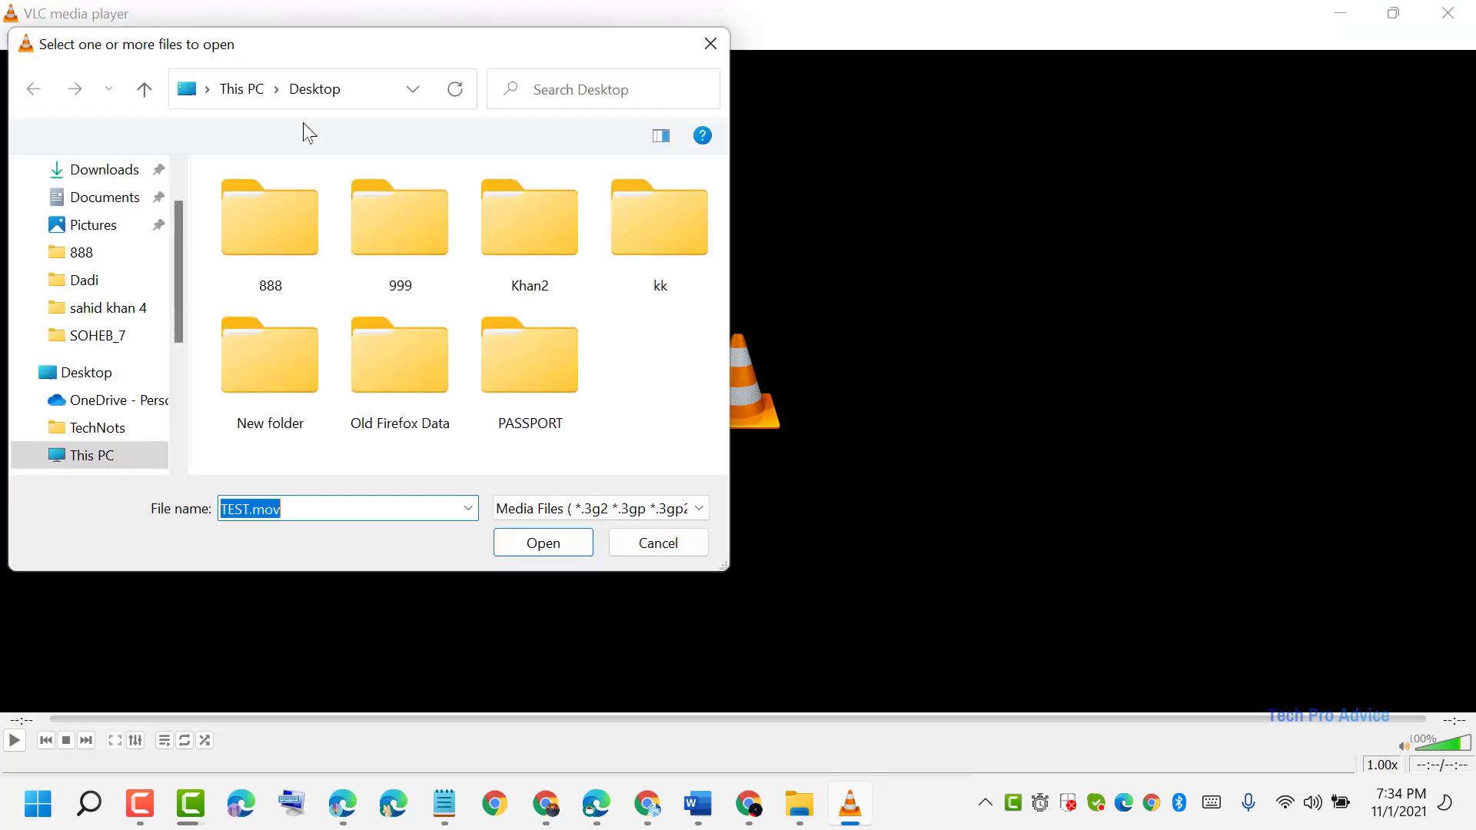
click(543, 543)
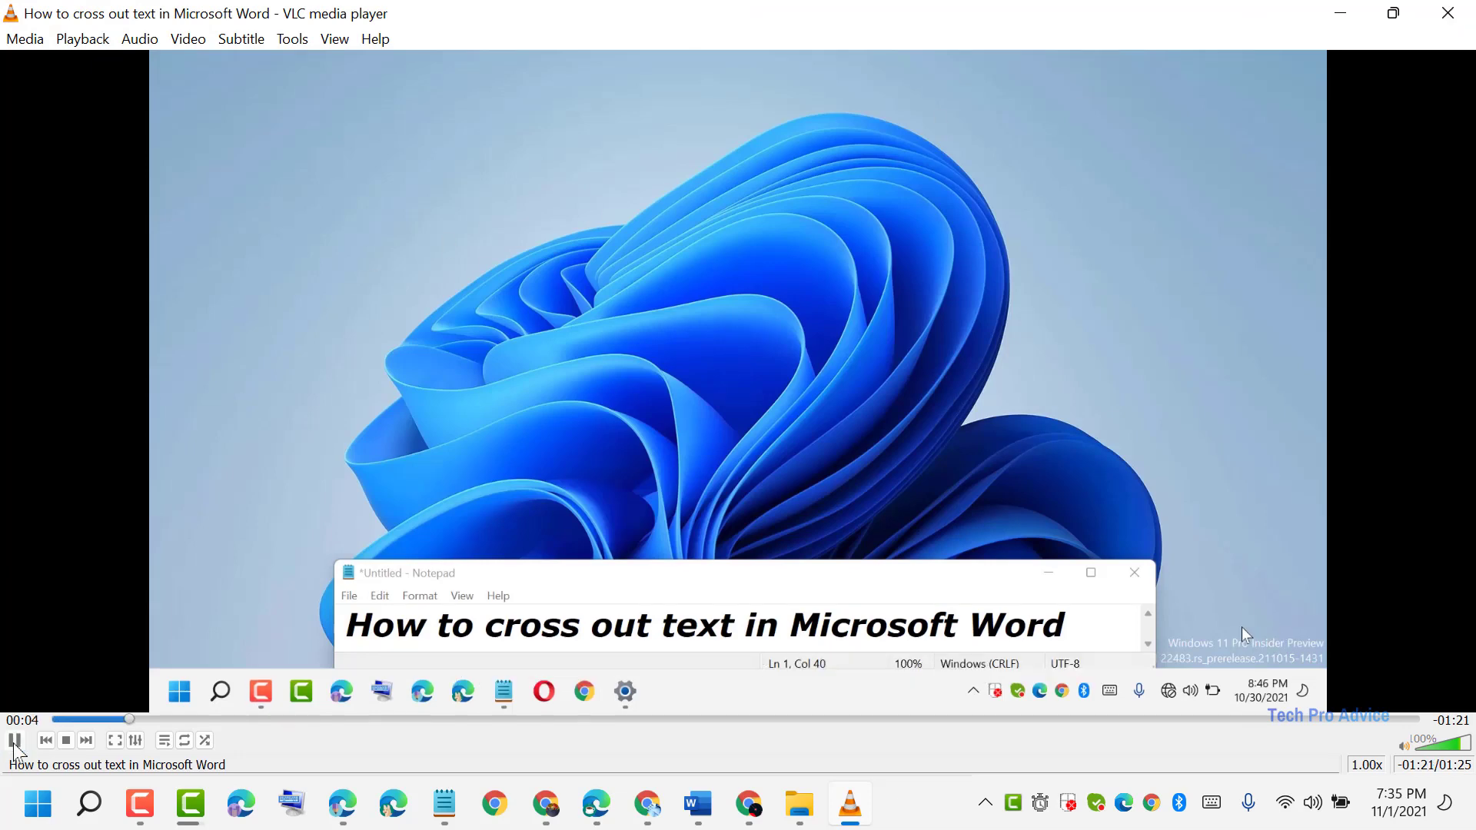
Step: Clear the Open Recent Media history and verify the entry is now greyed out
click(25, 39)
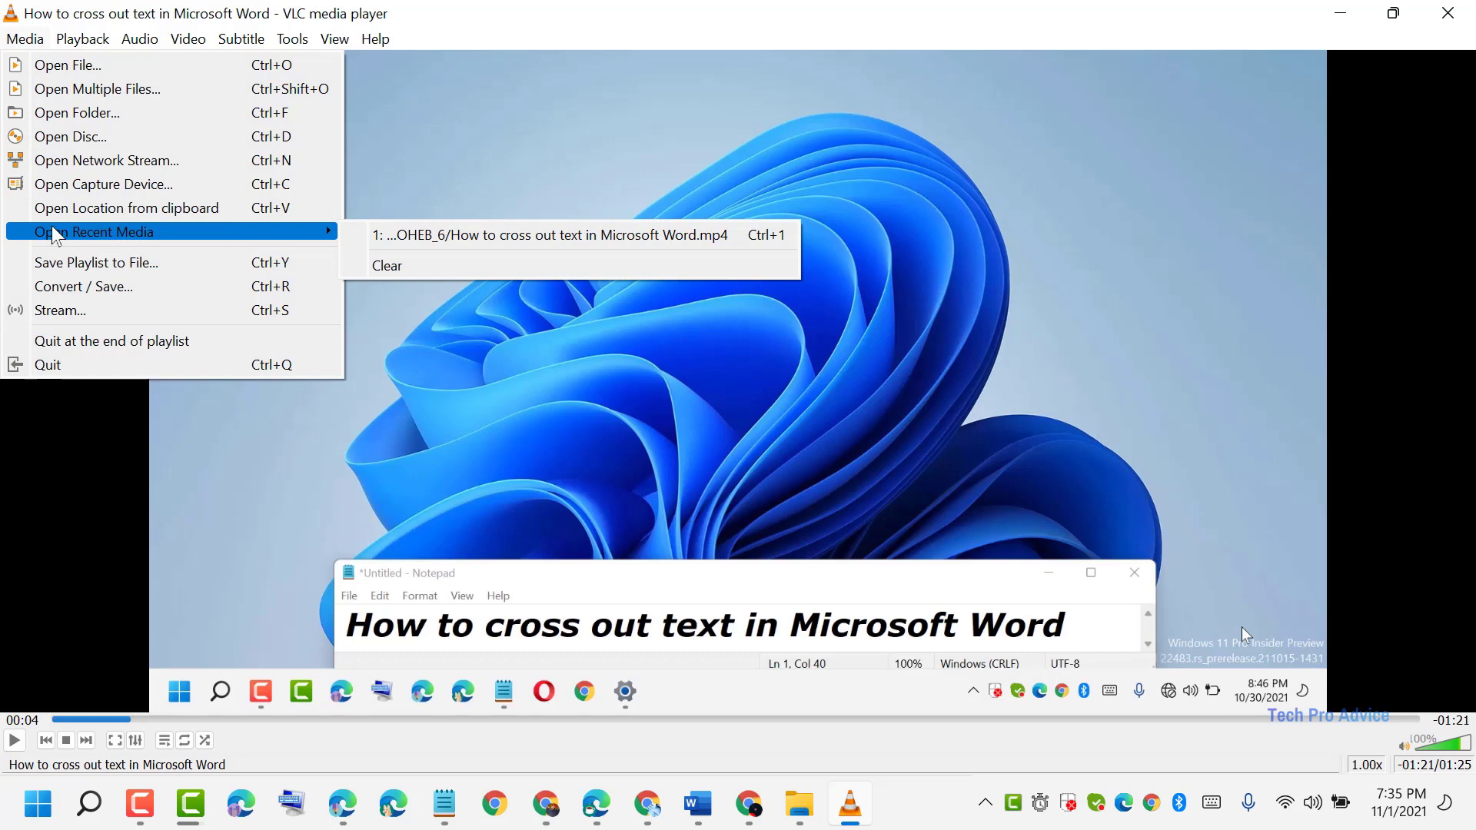
mouse_move(494, 234)
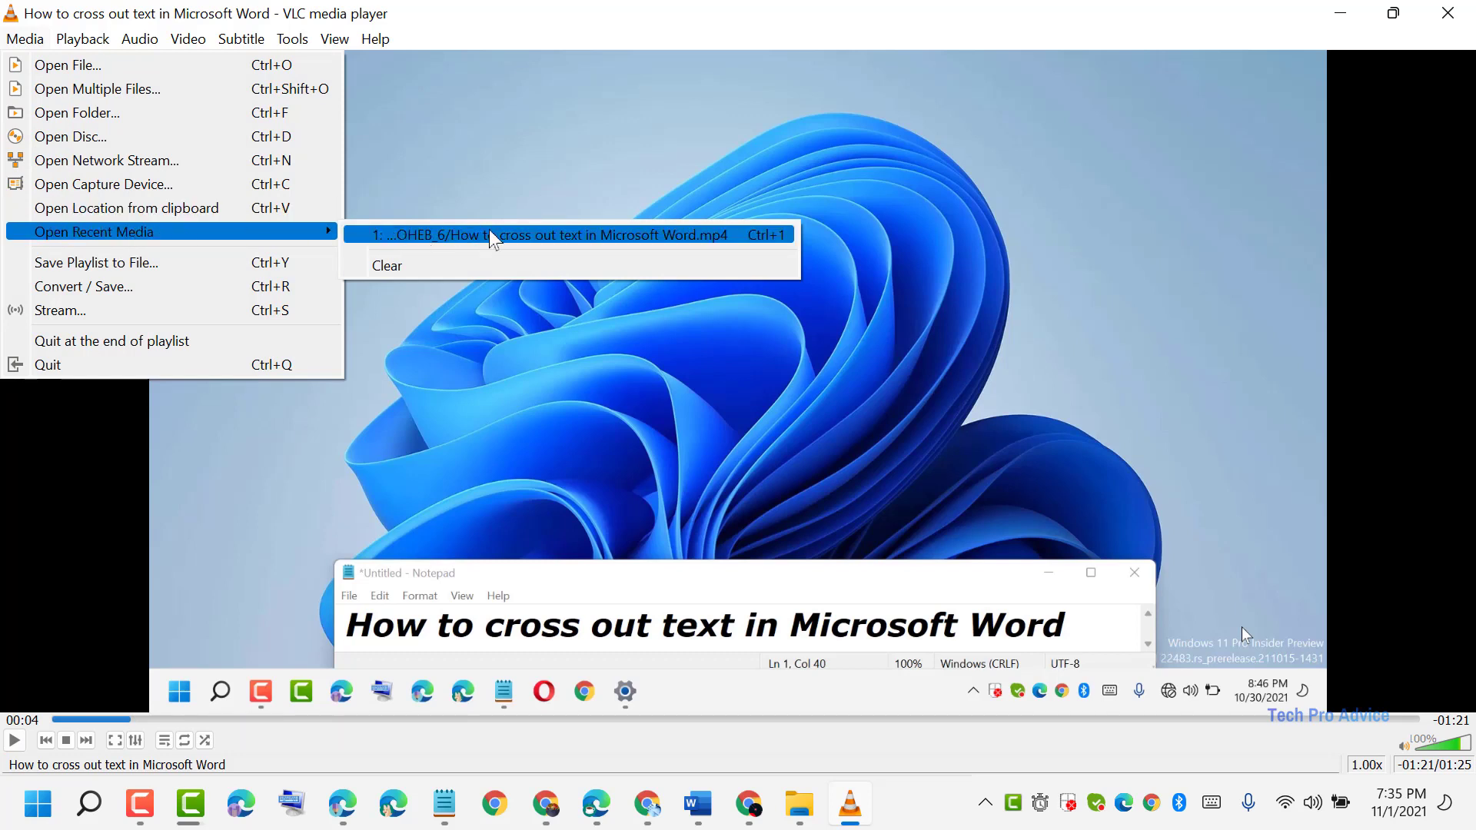
mouse_move(388, 266)
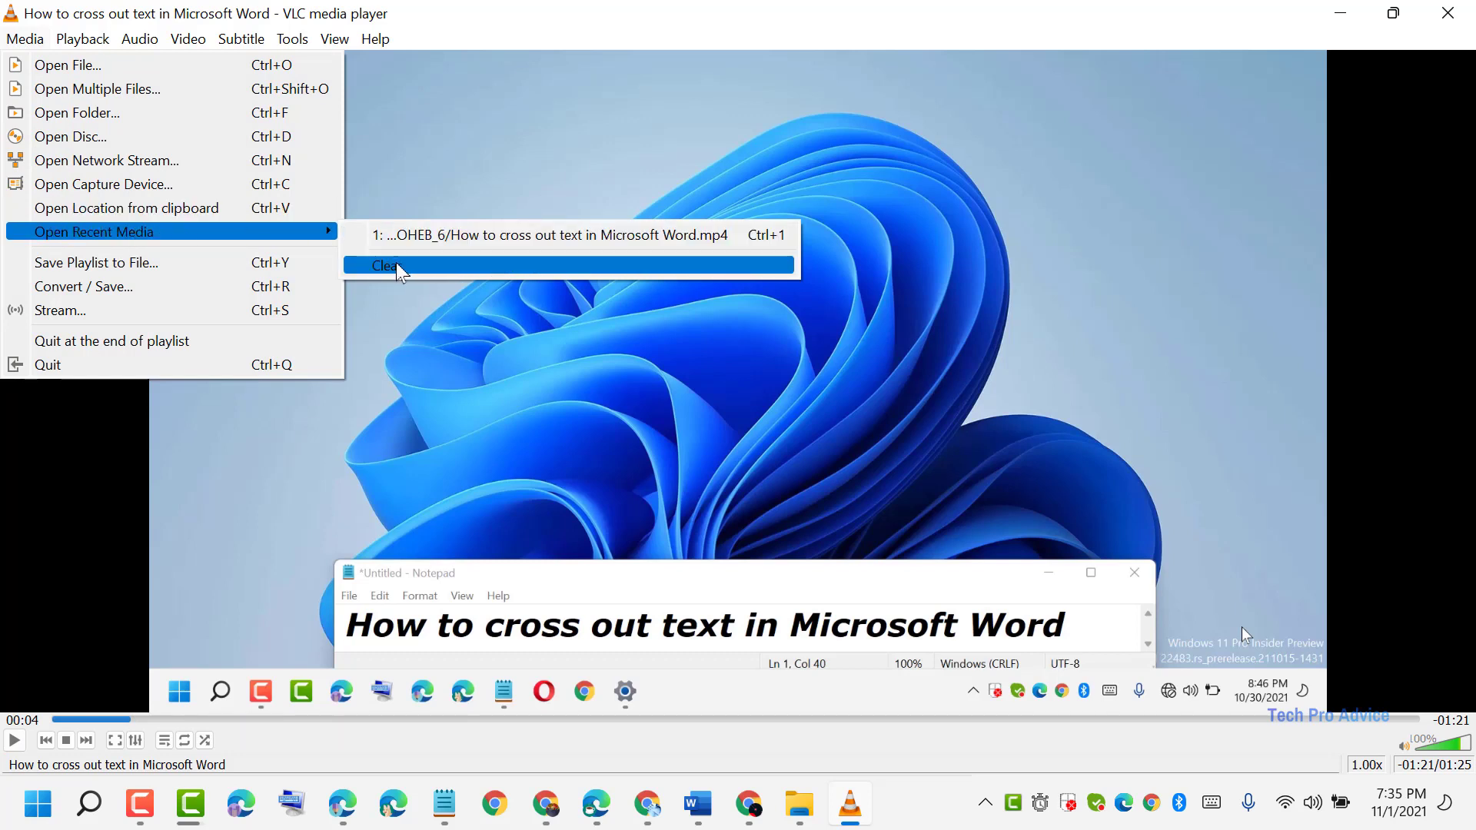
click(386, 266)
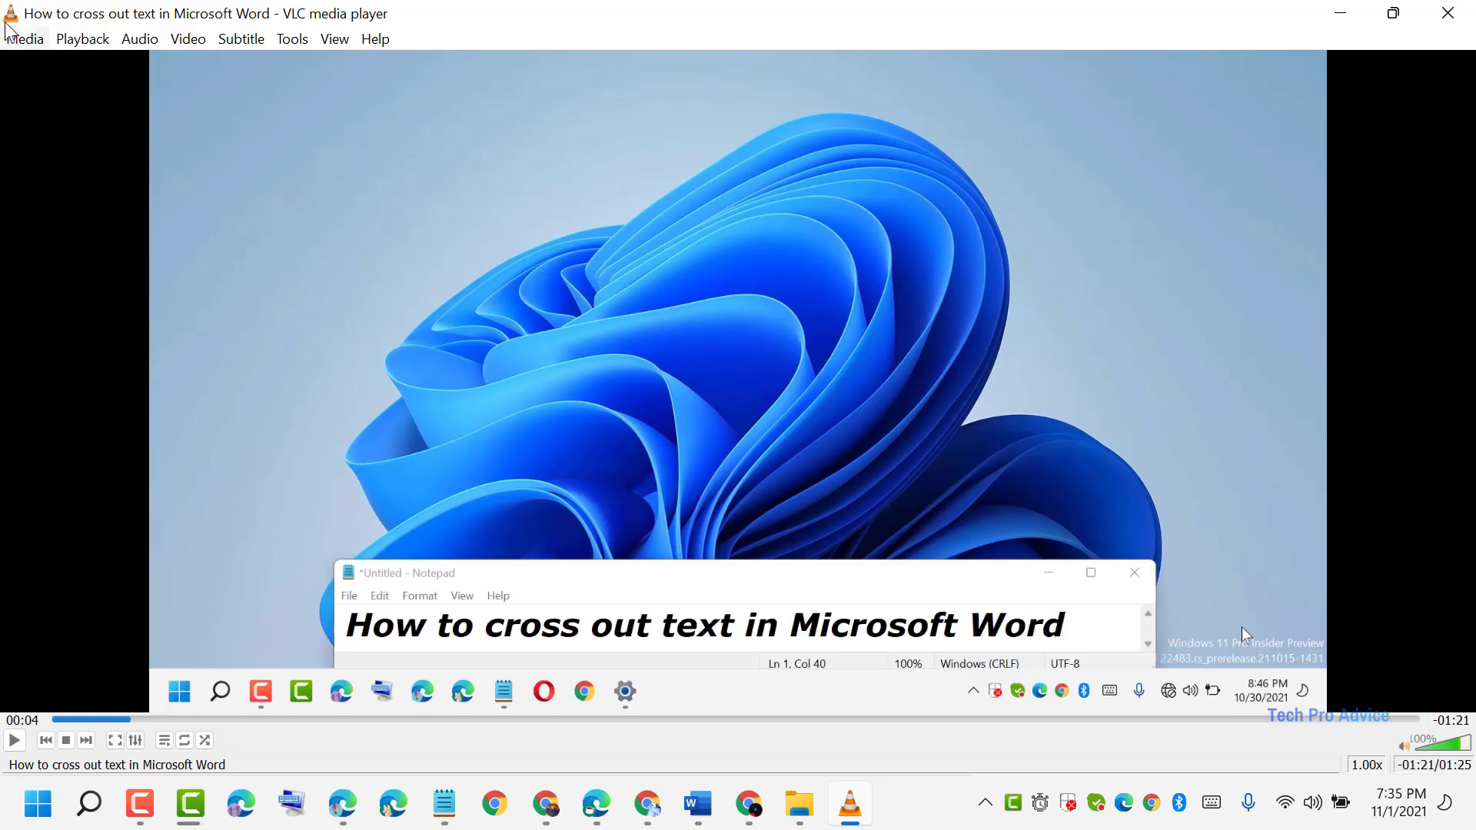
click(24, 38)
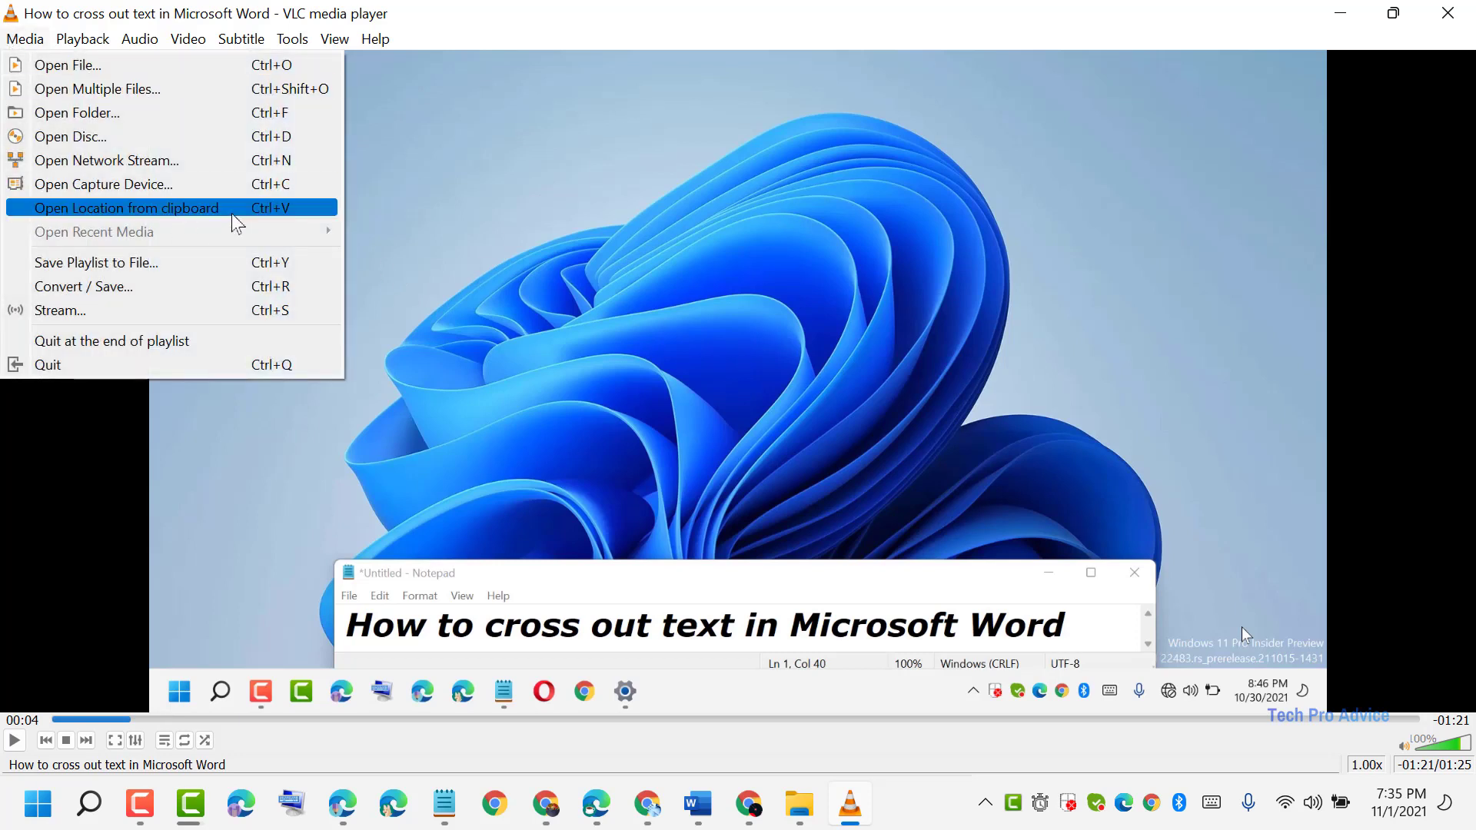
mouse_move(830, 94)
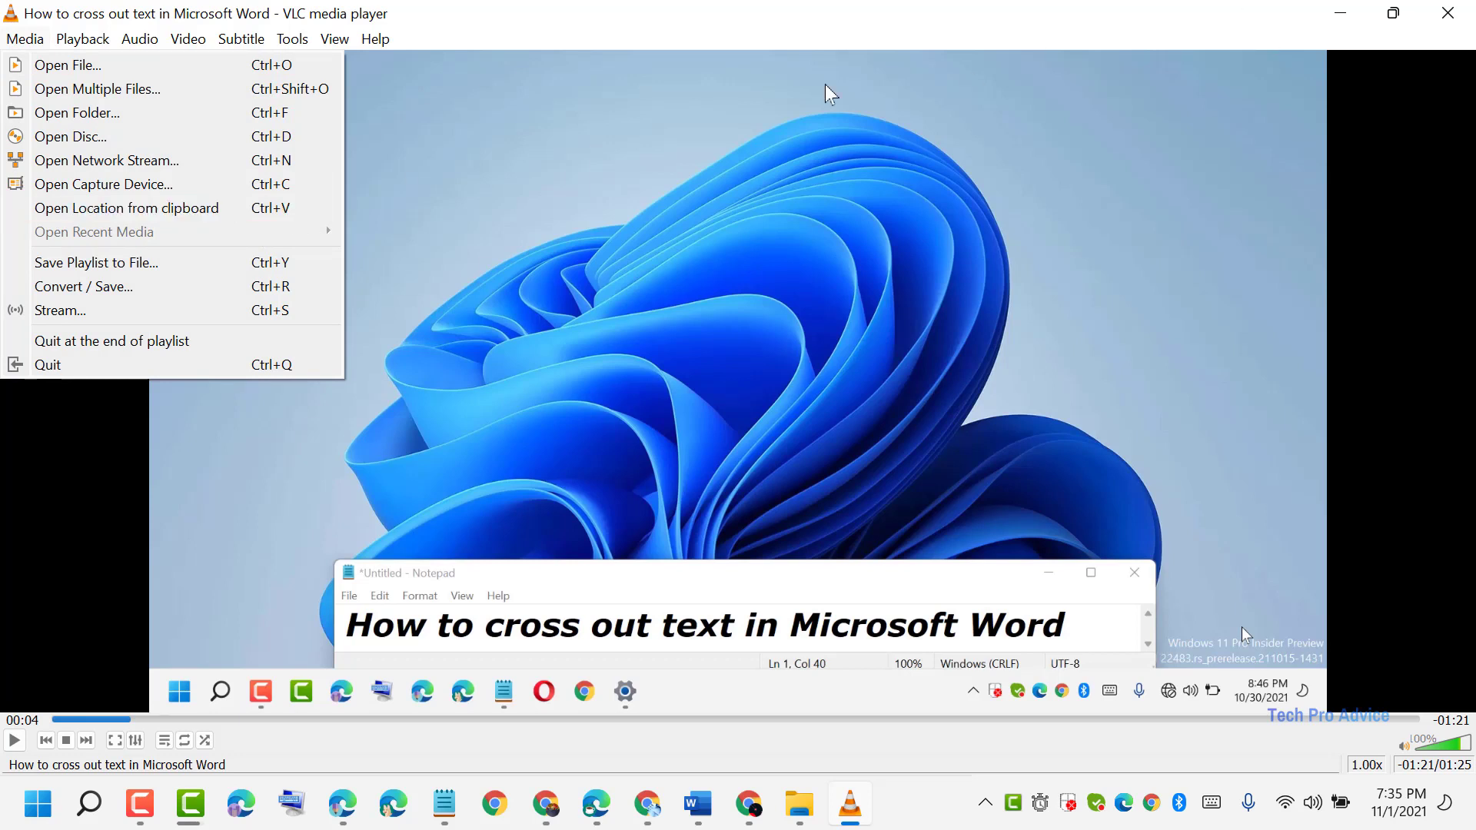
mouse_move(718, 160)
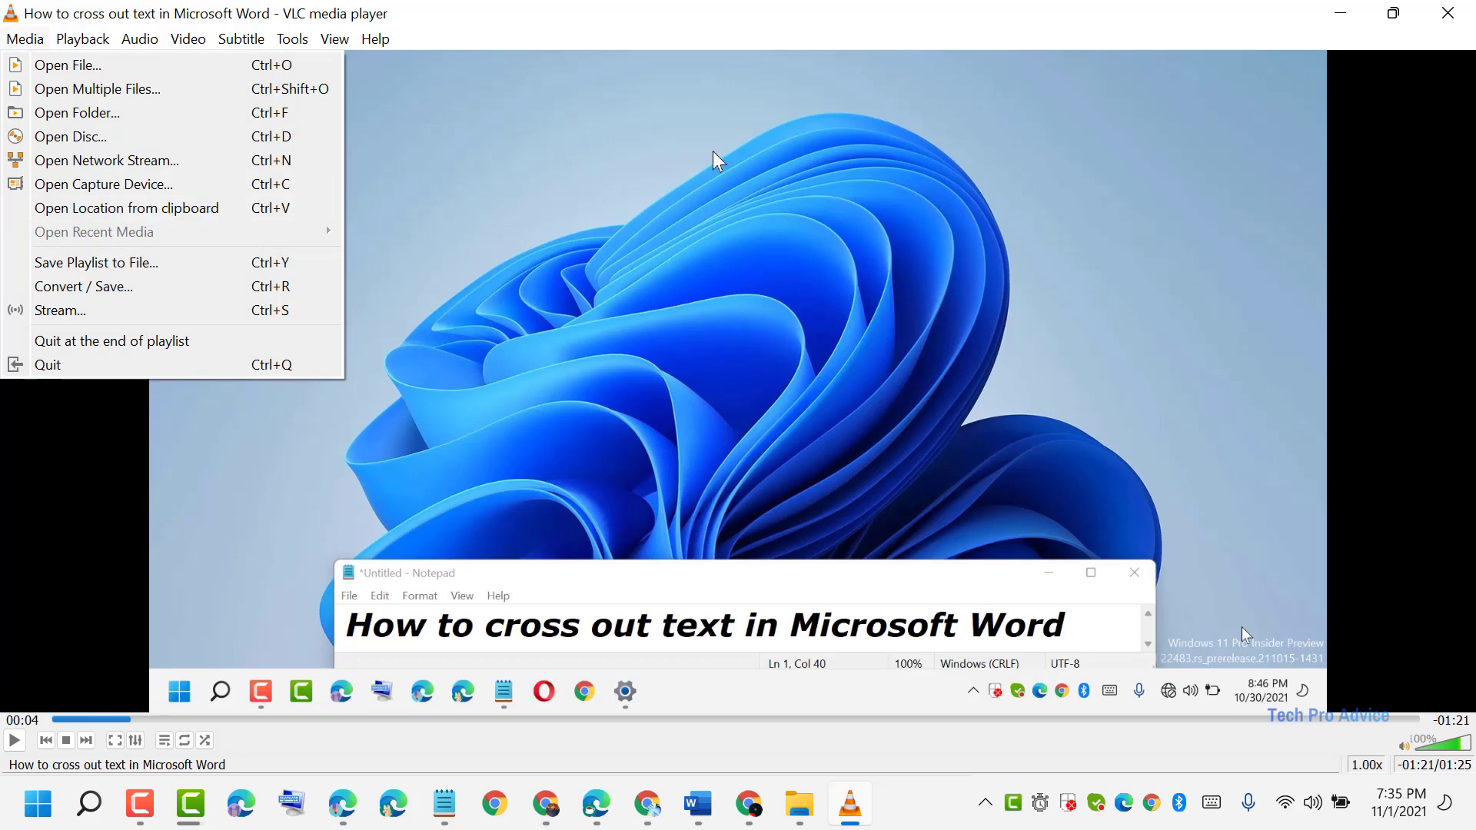